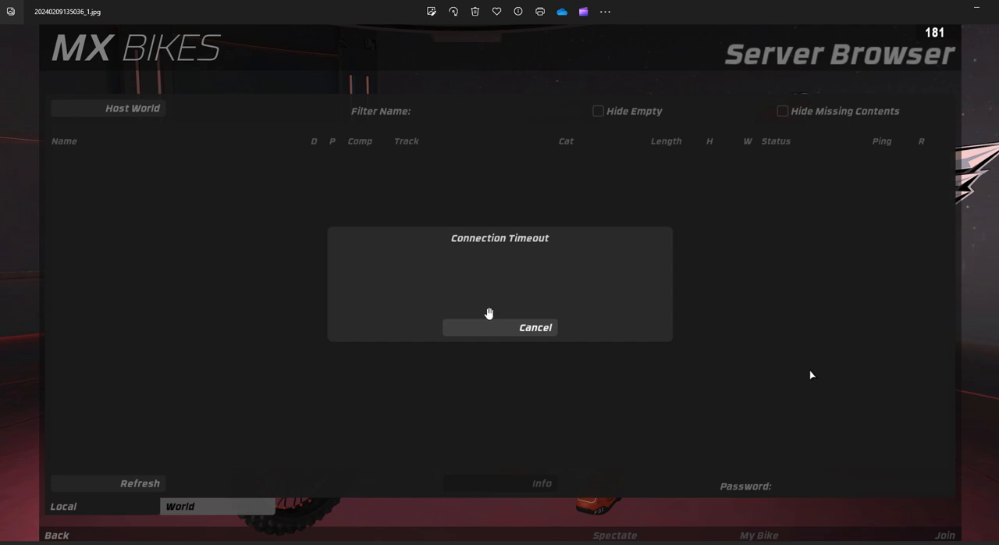
mouse_move(488, 260)
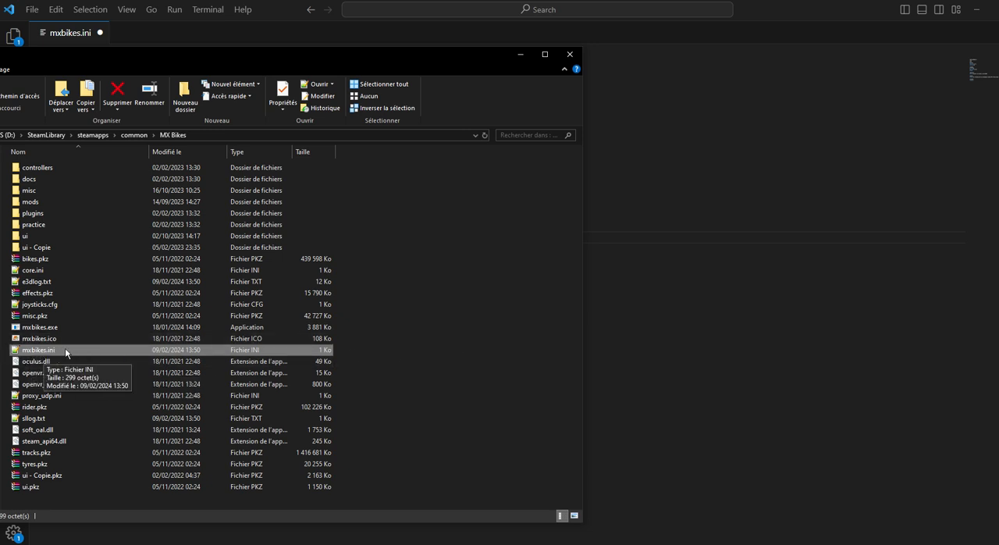
Open mxbikes.ini from the MX Bikes game folder in VS Code.
double_click(39, 350)
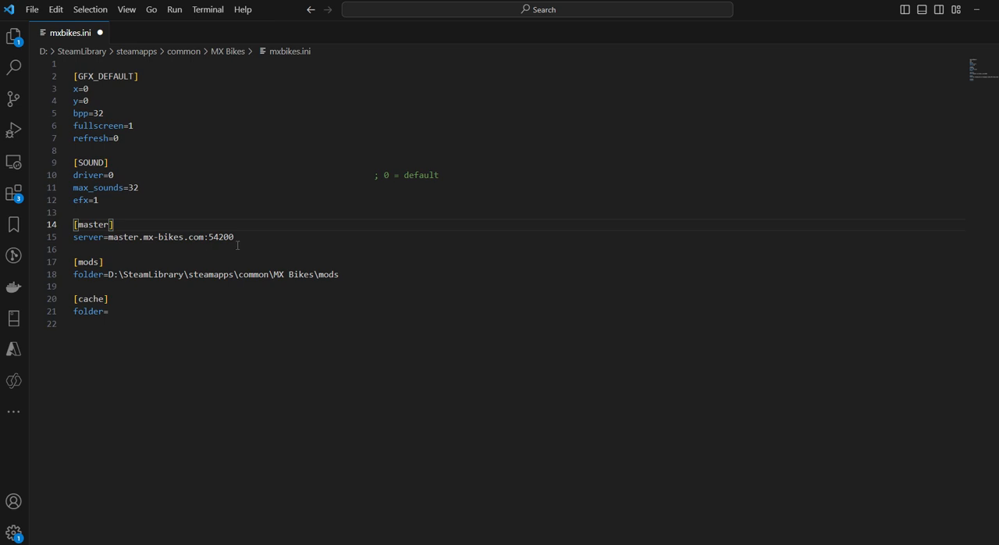
Add server=213.163.66.160:54200 below the master.mx-bikes.com server line and comment out the hostname line.
key("Enter")
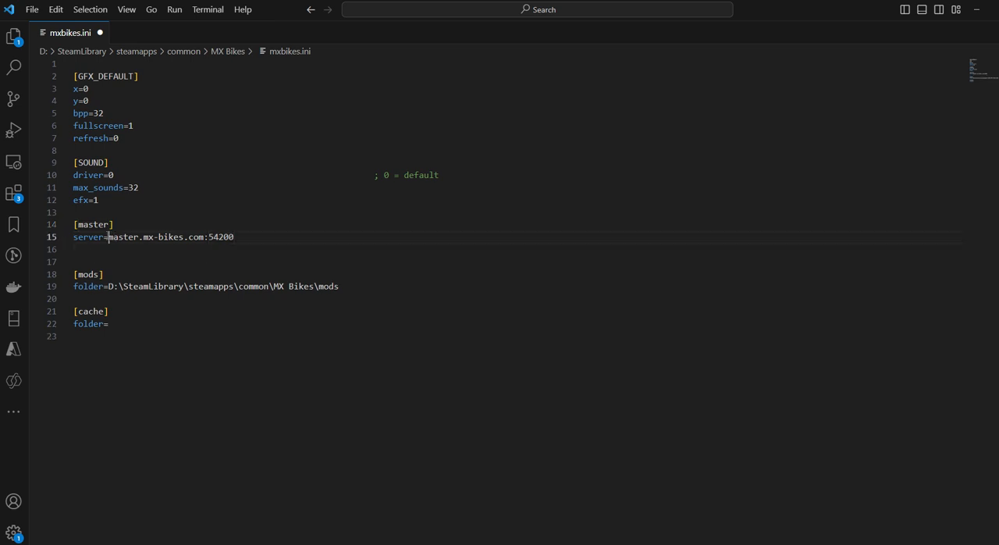
double_click(87, 237)
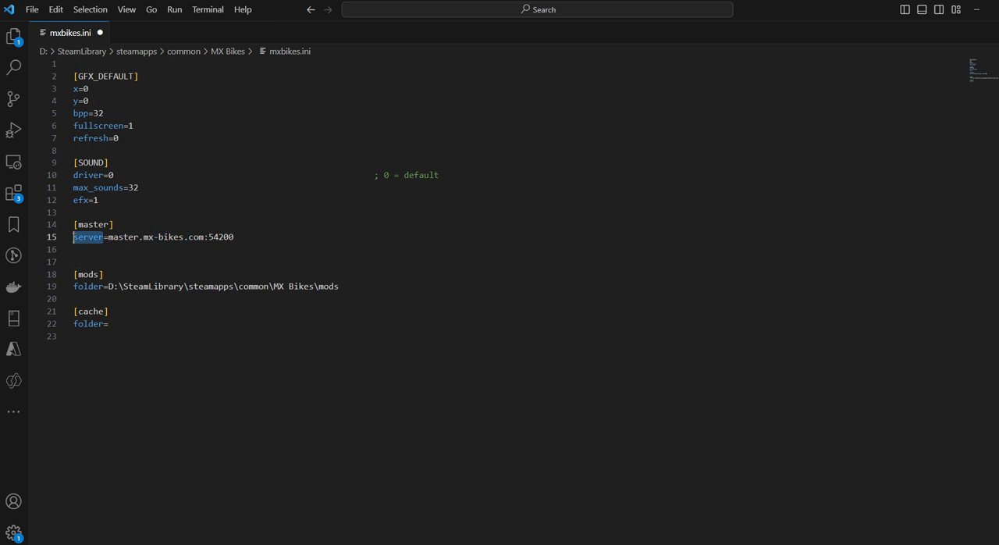
type("server=")
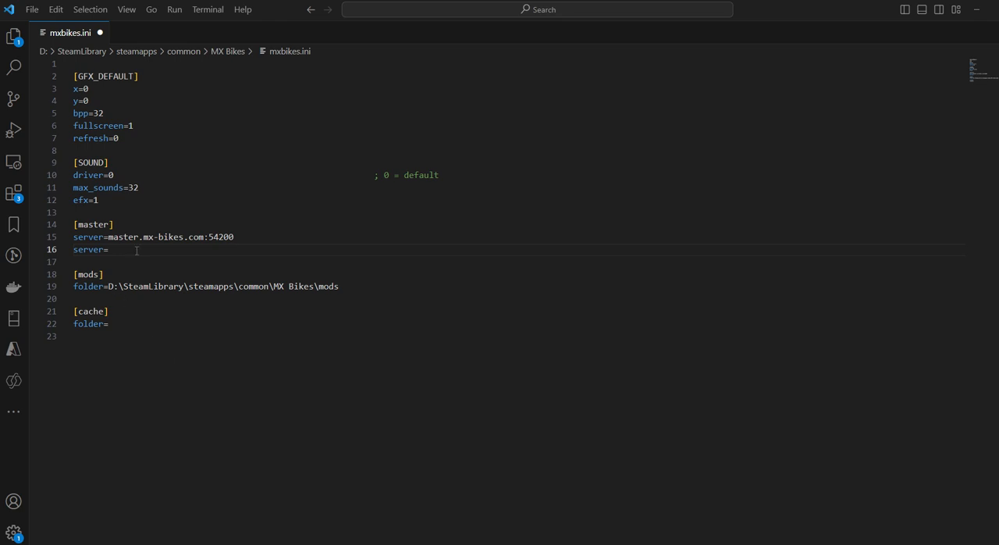
type("213.163.66.160:54200")
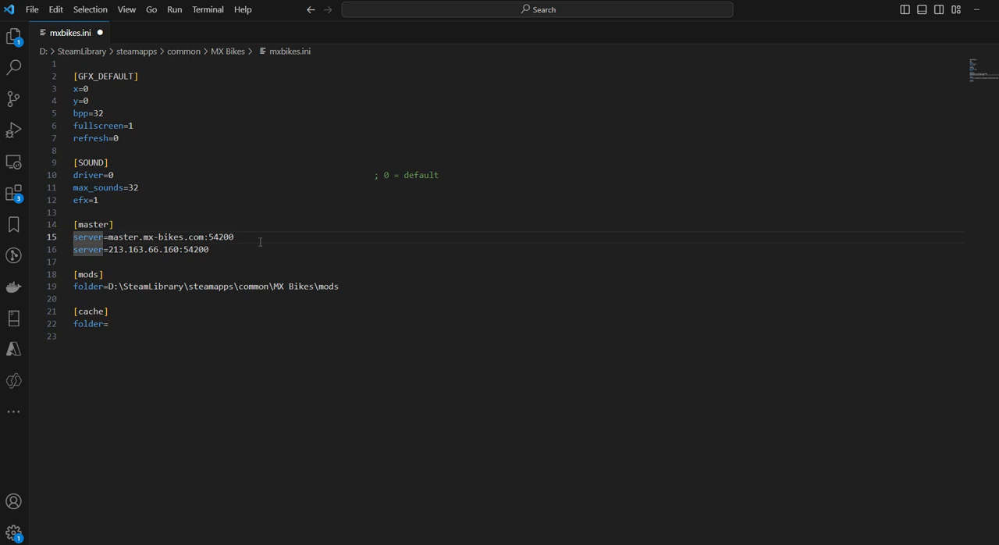
left_click(111, 237)
type("#")
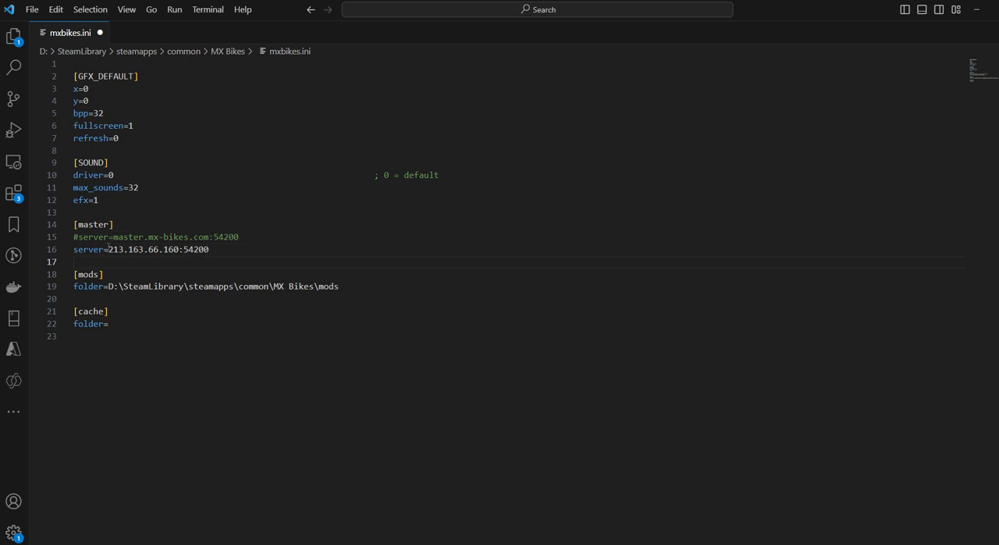
Reactivate the master.mx-bikes.com line and prefix the 213.163.66.160:54200 line with #.
double_click(196, 249)
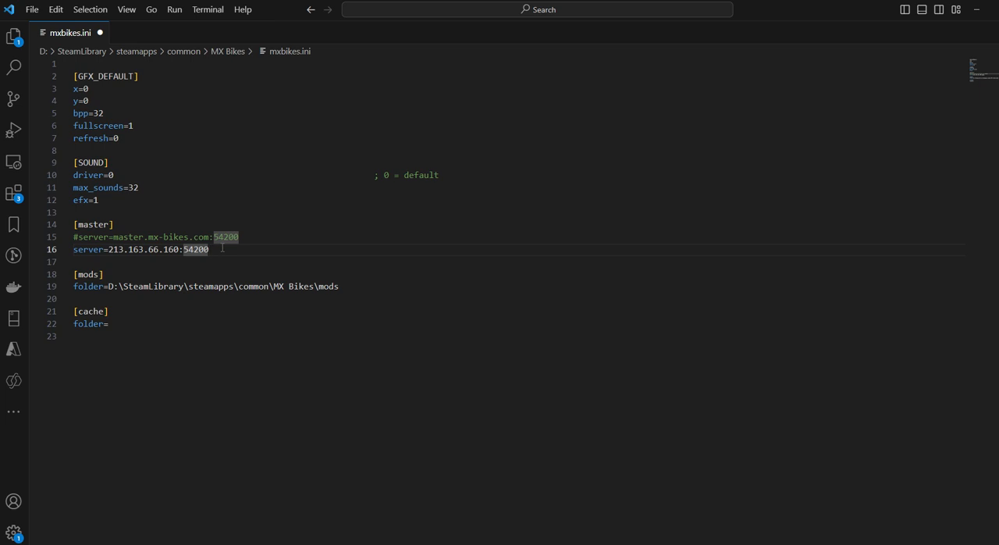
left_click(73, 262)
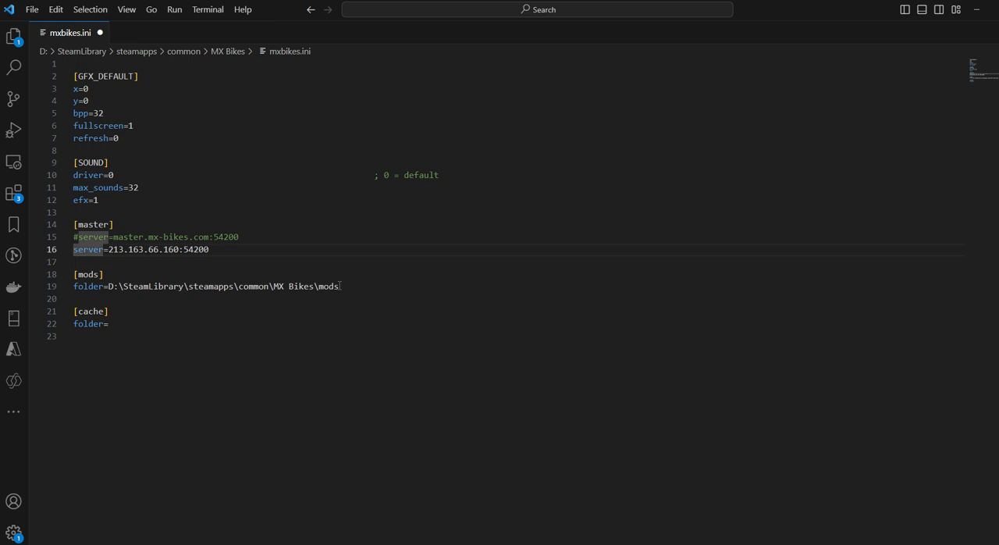
type("#")
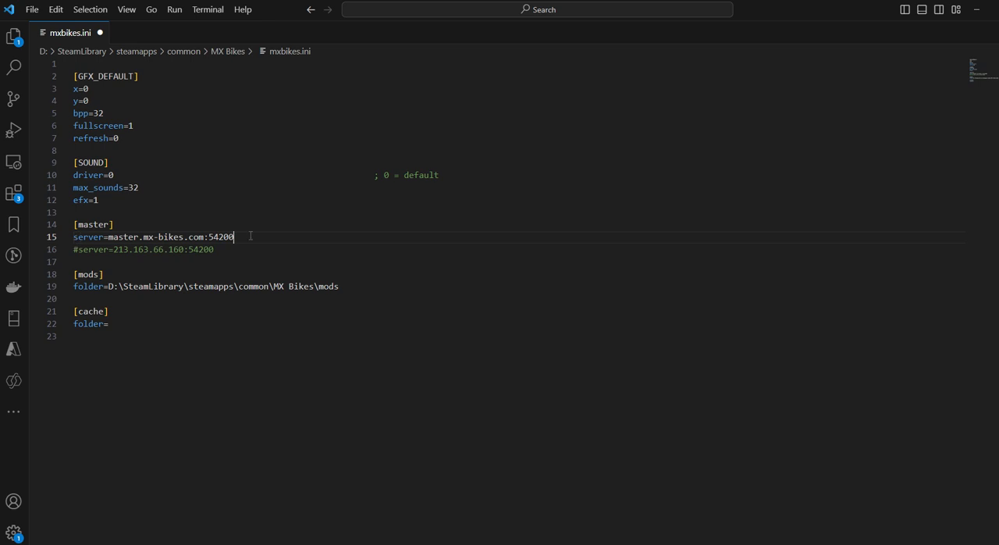
Re-comment the master.mx-bikes.com line and uncomment server=213.163.66.160:54200.
double_click(146, 237)
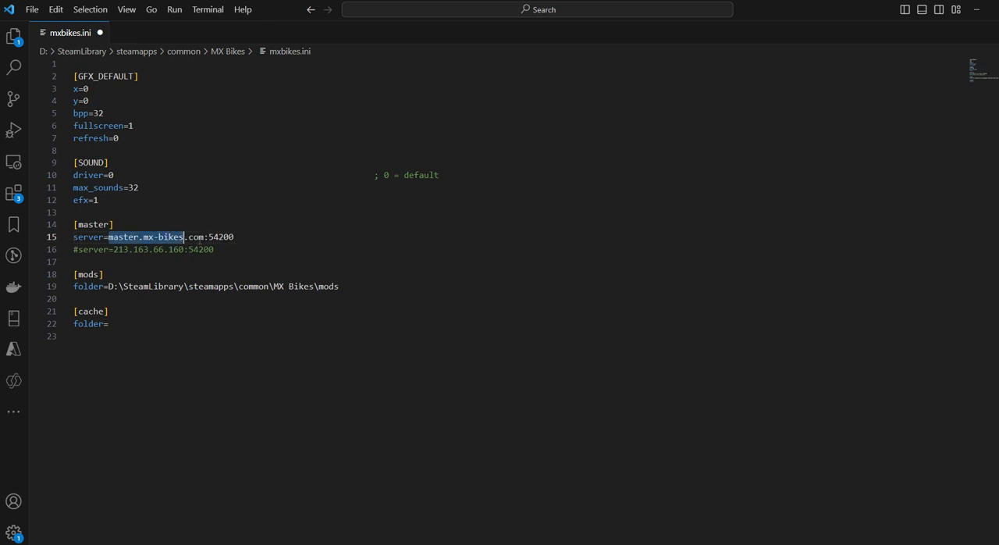
left_click(214, 249)
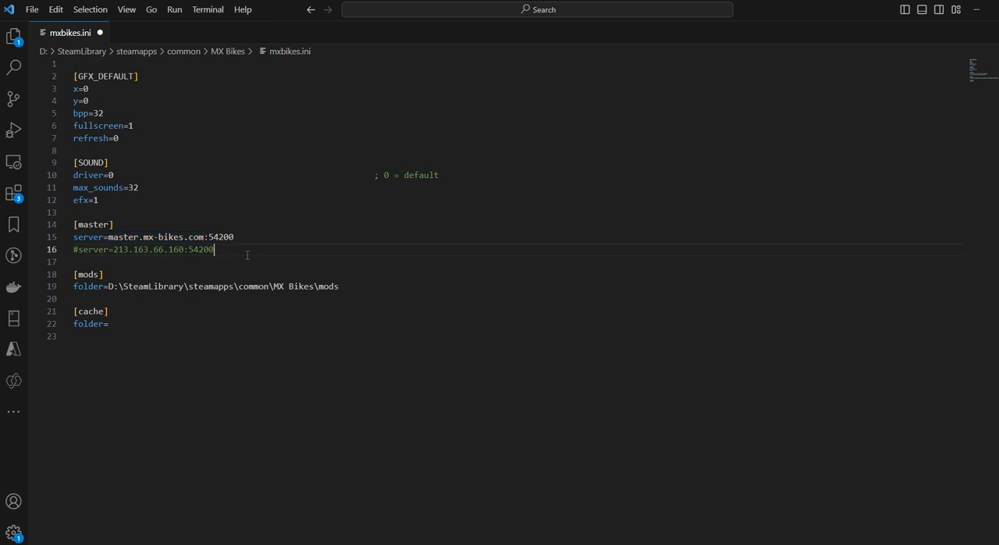
double_click(199, 249)
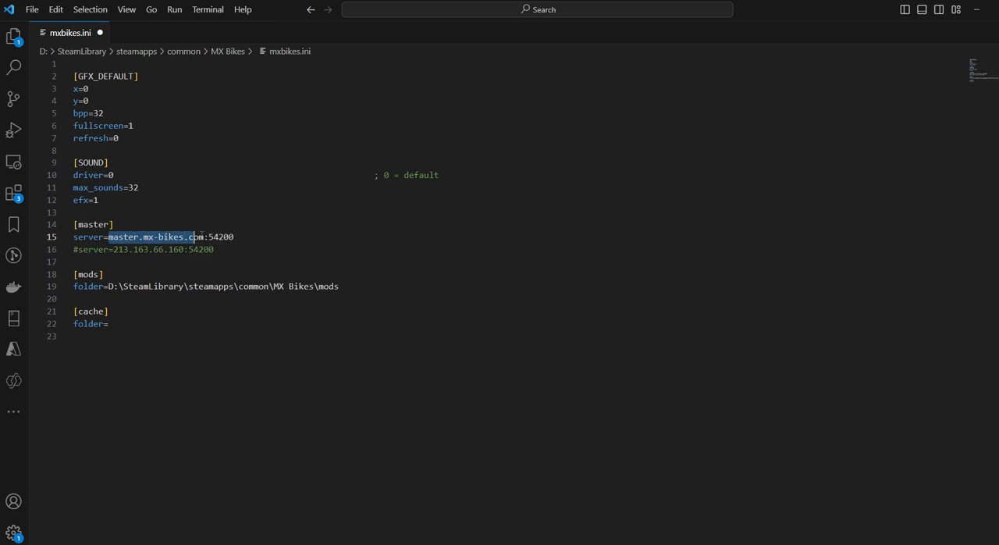
left_click(216, 249)
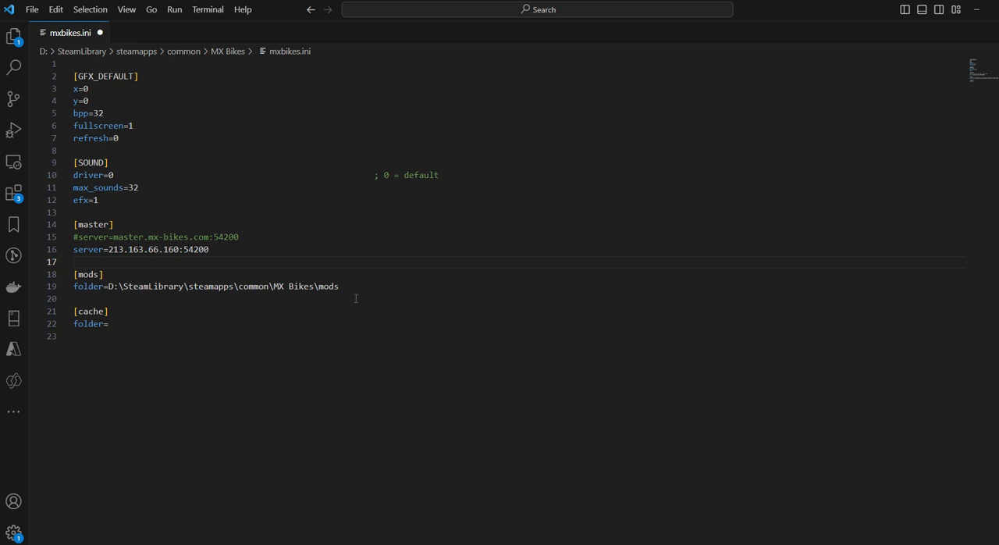
mouse_move(469, 471)
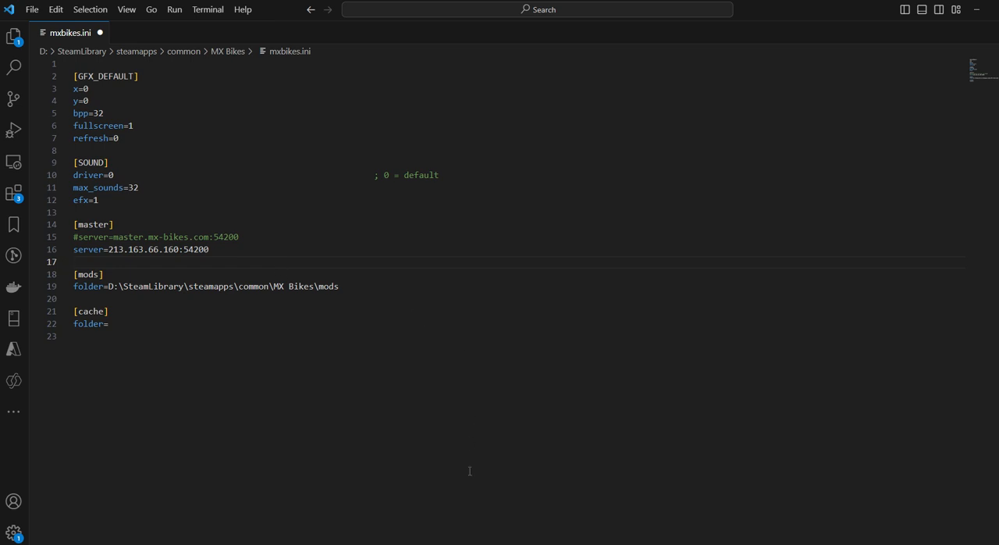